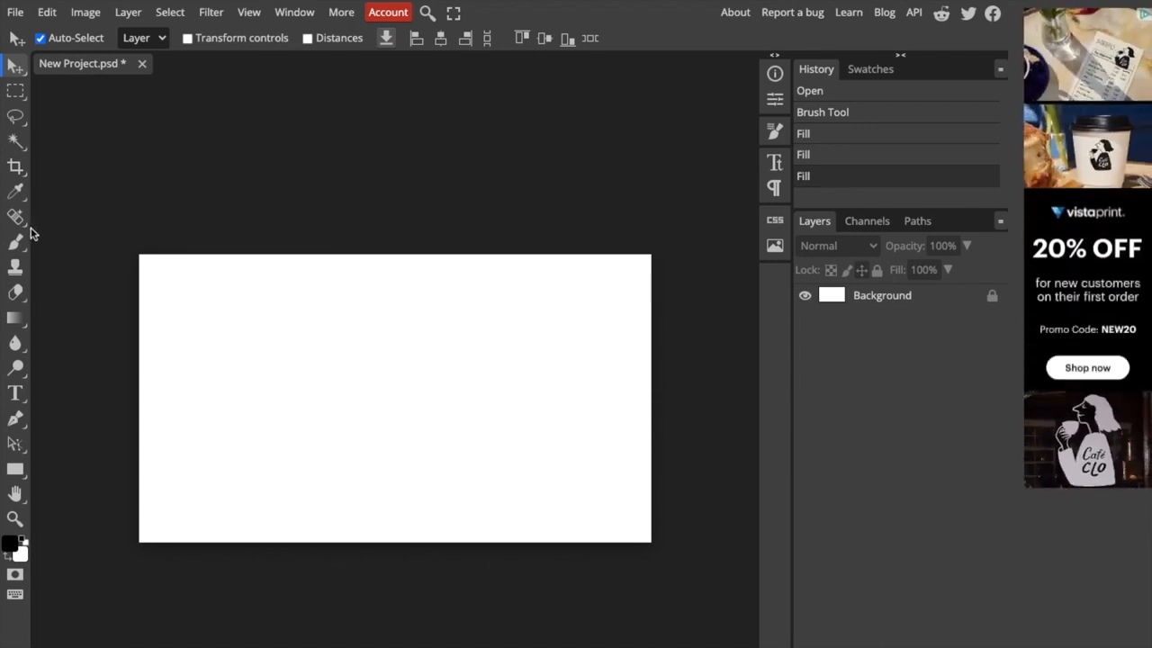
{"action": "mouse_move", "coordinate": [16, 242]}
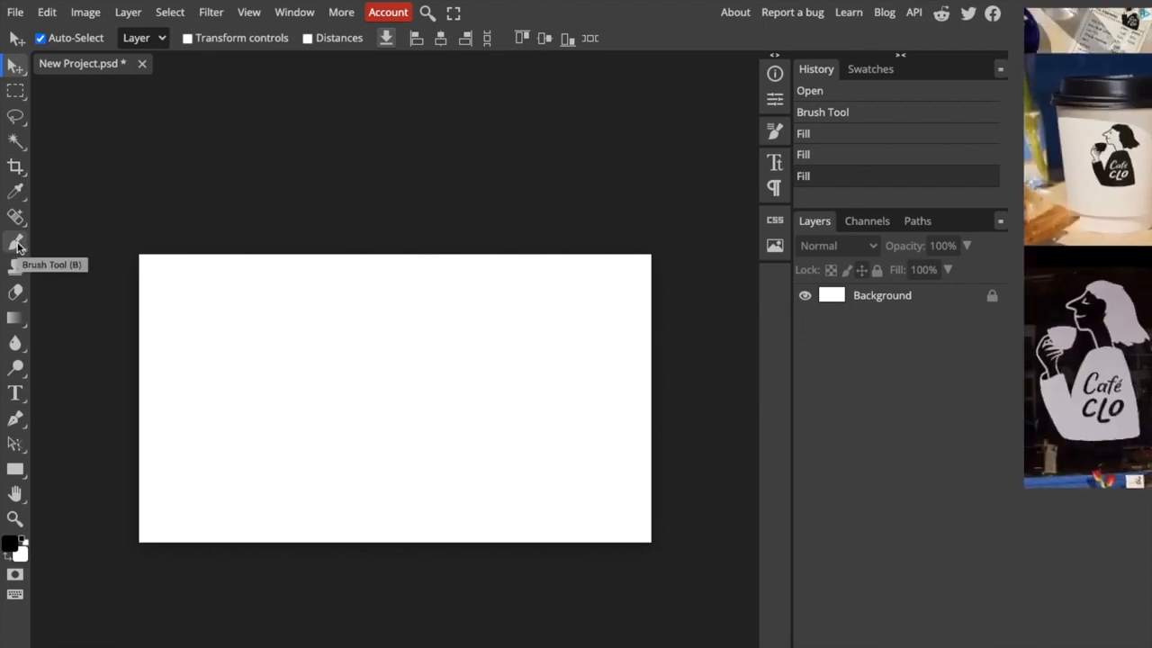
Select the Brush Tool in the left toolbar.
{"action": "left_click", "coordinate": [16, 242]}
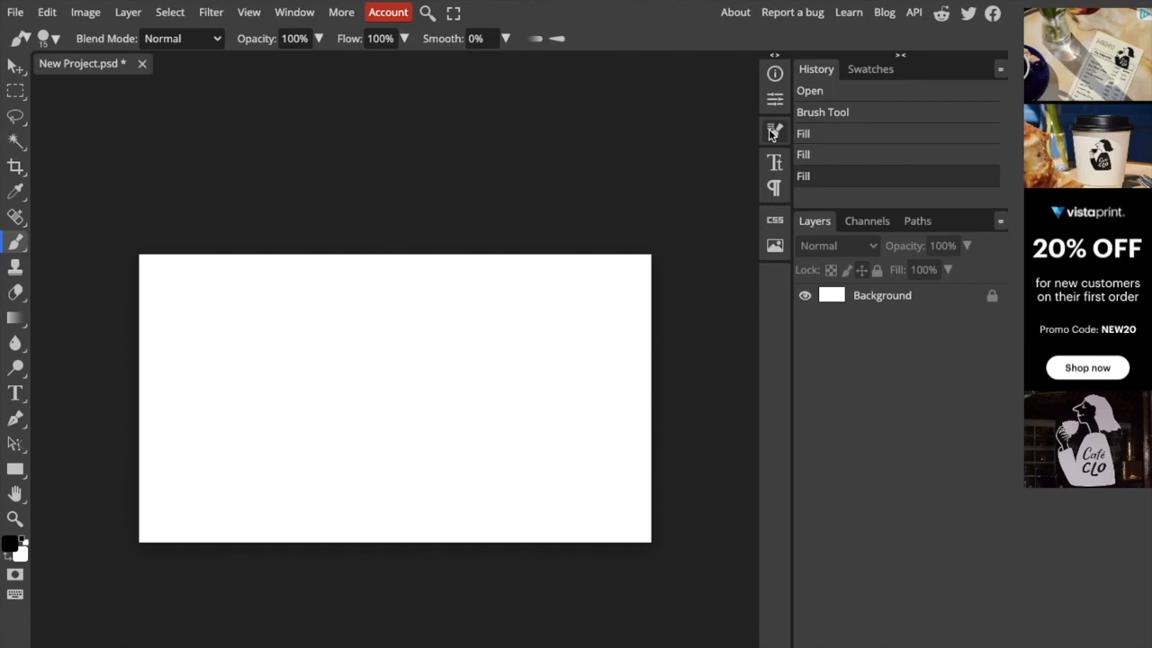
Try brush tip sizes of 99 px and 24 px, then settle on 15 px.
{"action": "left_click", "coordinate": [774, 132]}
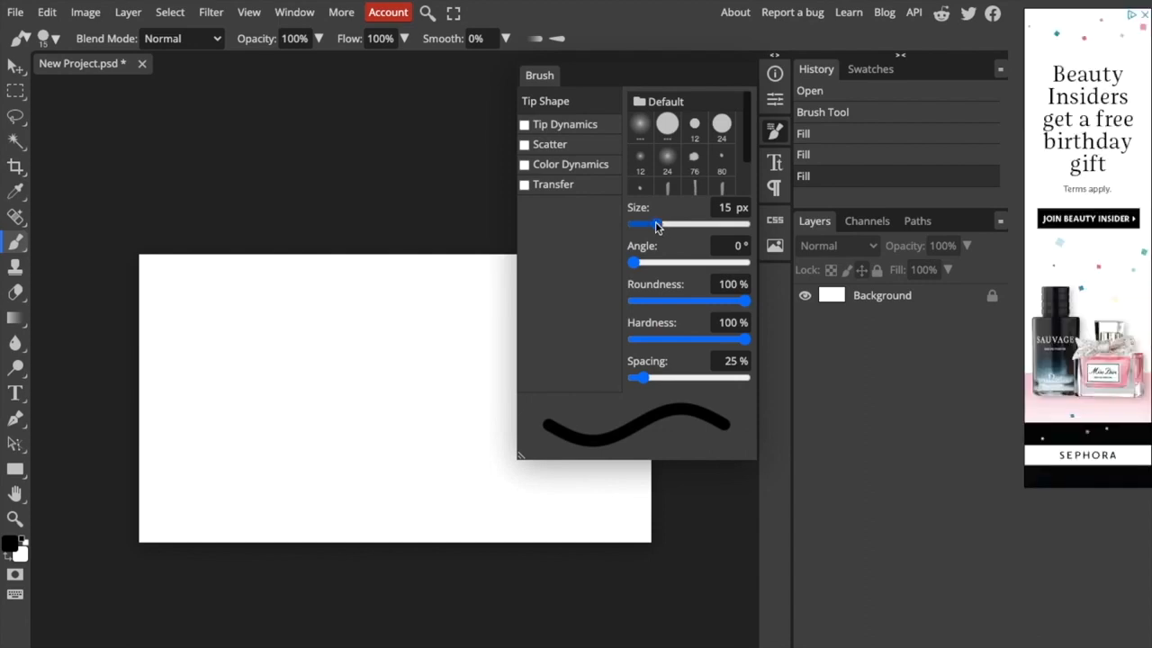
{"action": "left_click_drag", "start_coordinate": [656, 223], "coordinate": [682, 223]}
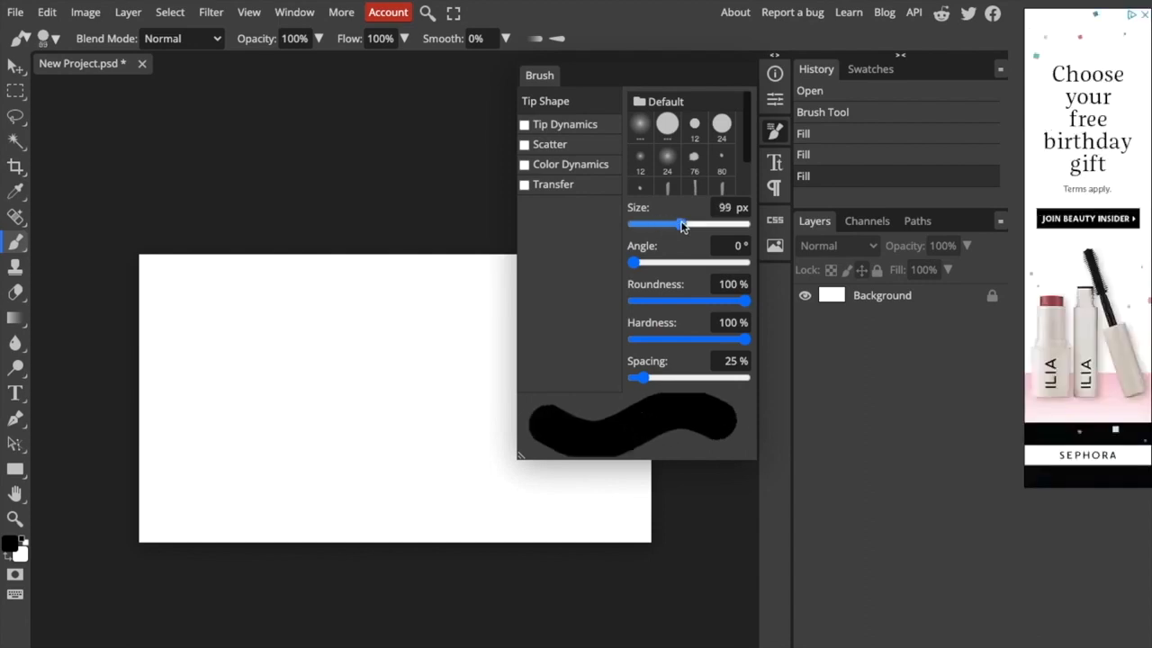
{"action": "left_click_drag", "start_coordinate": [682, 223], "coordinate": [657, 223]}
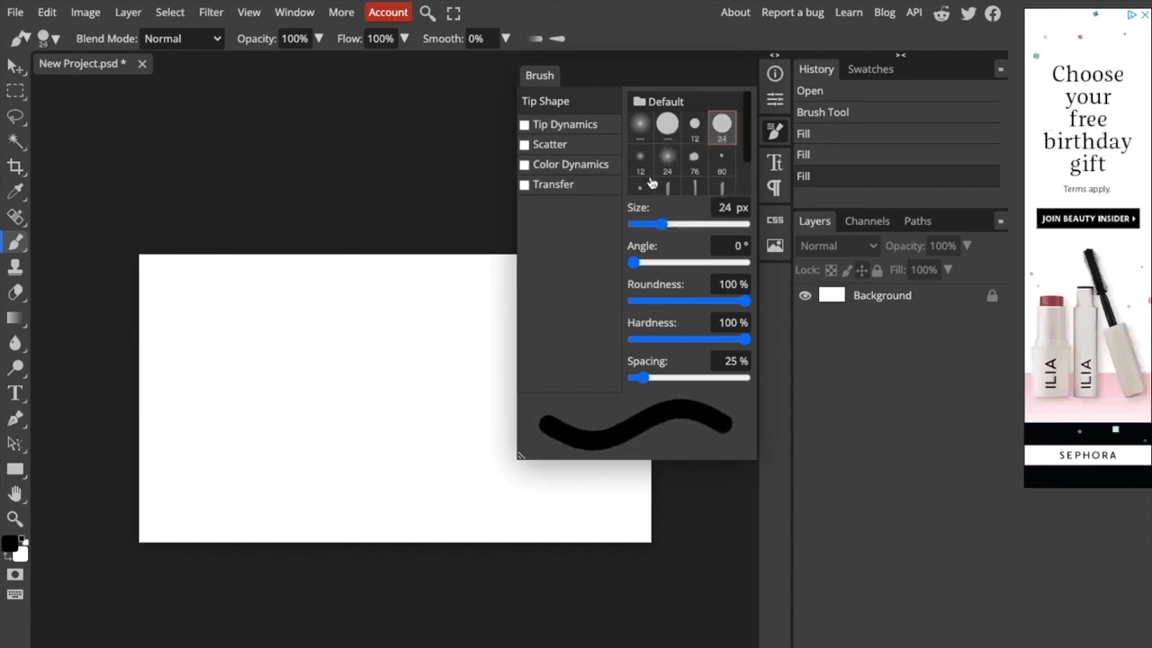
{"action": "left_click_drag", "start_coordinate": [670, 224], "coordinate": [650, 223]}
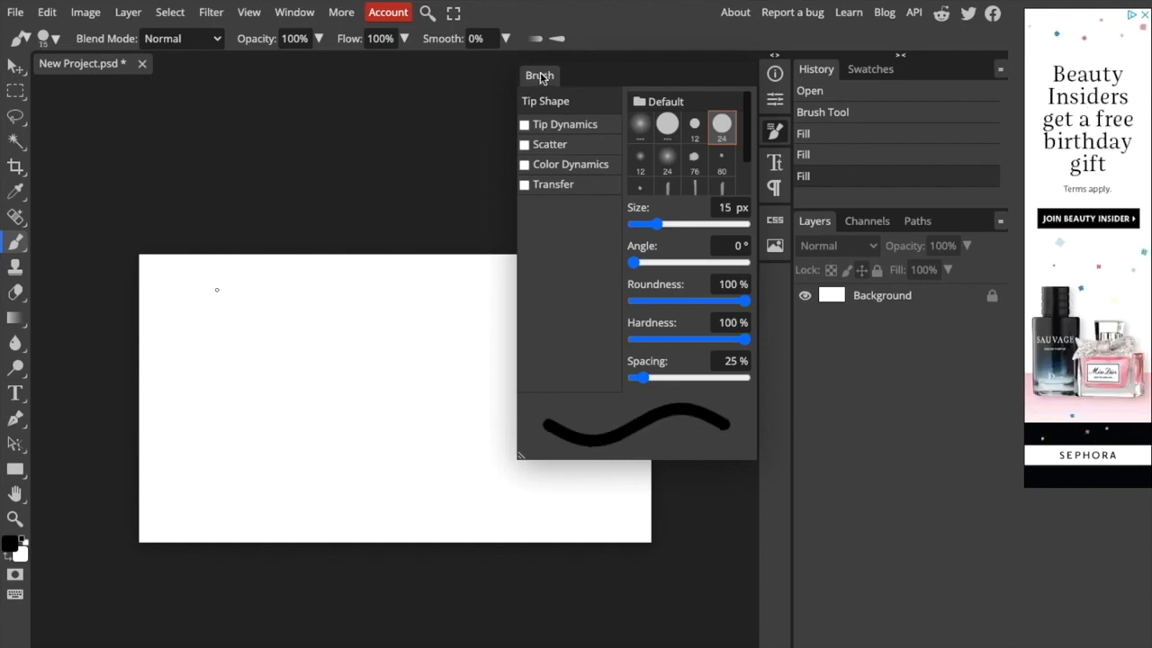
Close the brush settings and paint a wavy 15 px black line left to right.
{"action": "left_click", "coordinate": [539, 76]}
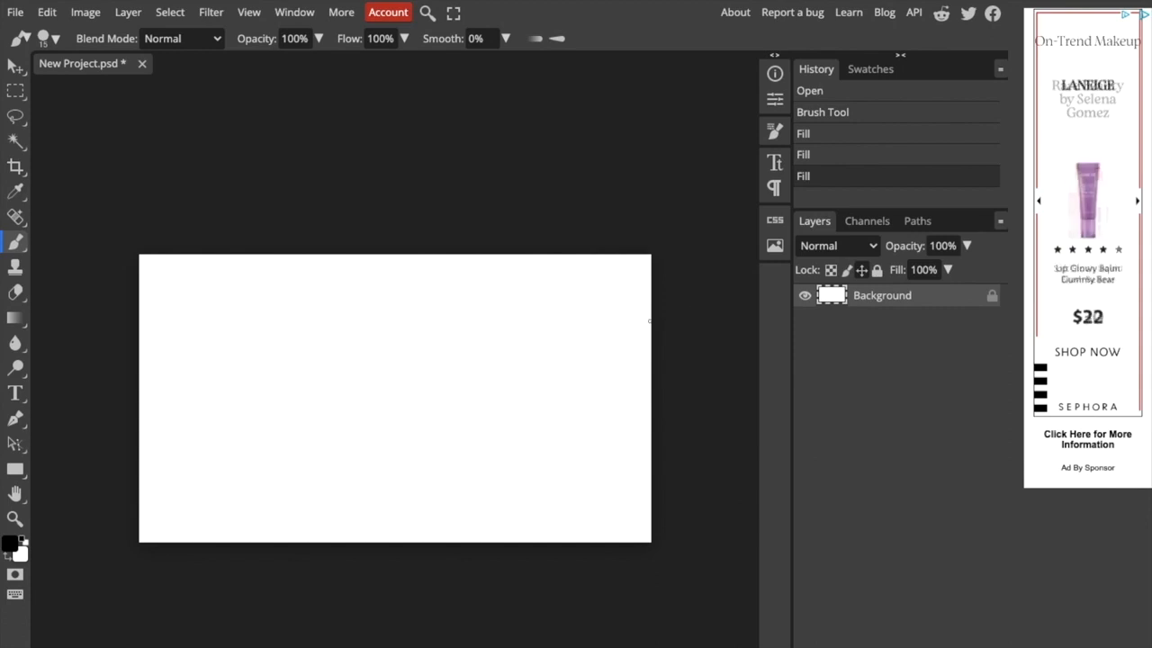
{"action": "left_click_drag", "start_coordinate": [209, 315], "coordinate": [241, 387]}
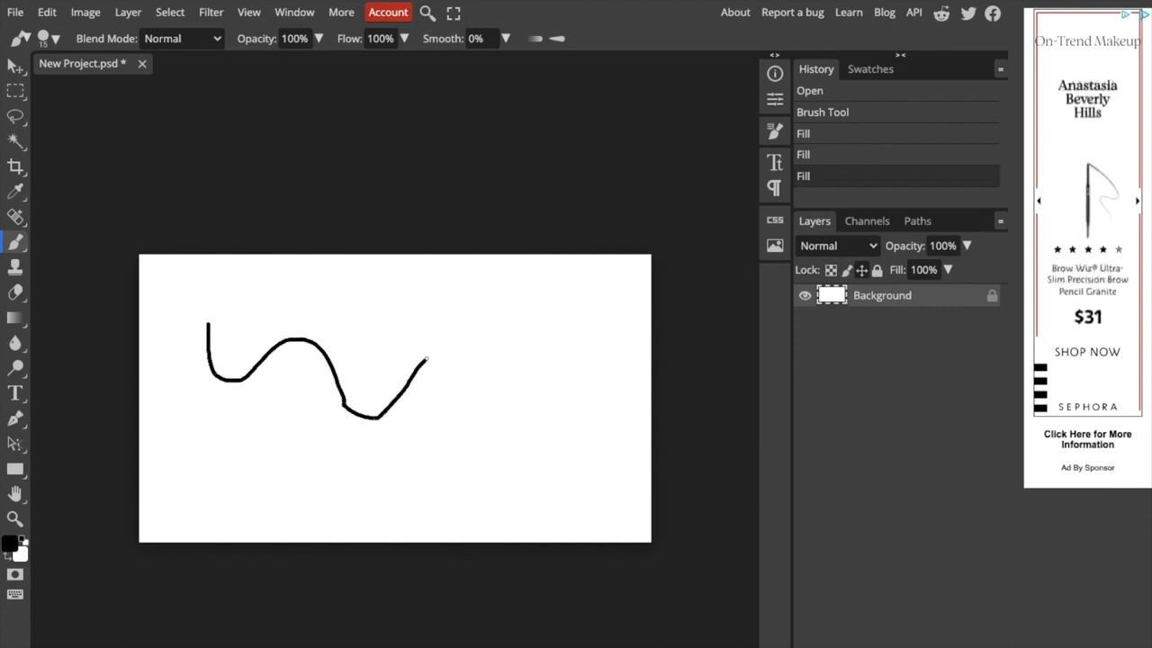
{"action": "left_click_drag", "start_coordinate": [427, 360], "coordinate": [531, 338]}
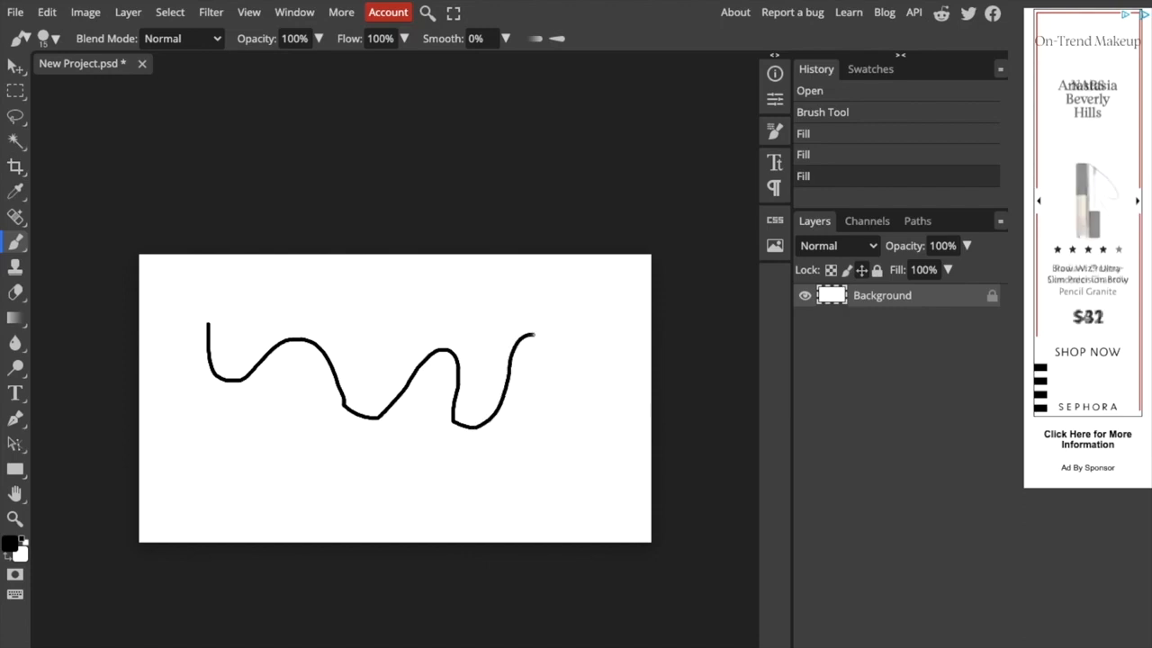
{"action": "left_click_drag", "start_coordinate": [531, 334], "coordinate": [572, 387]}
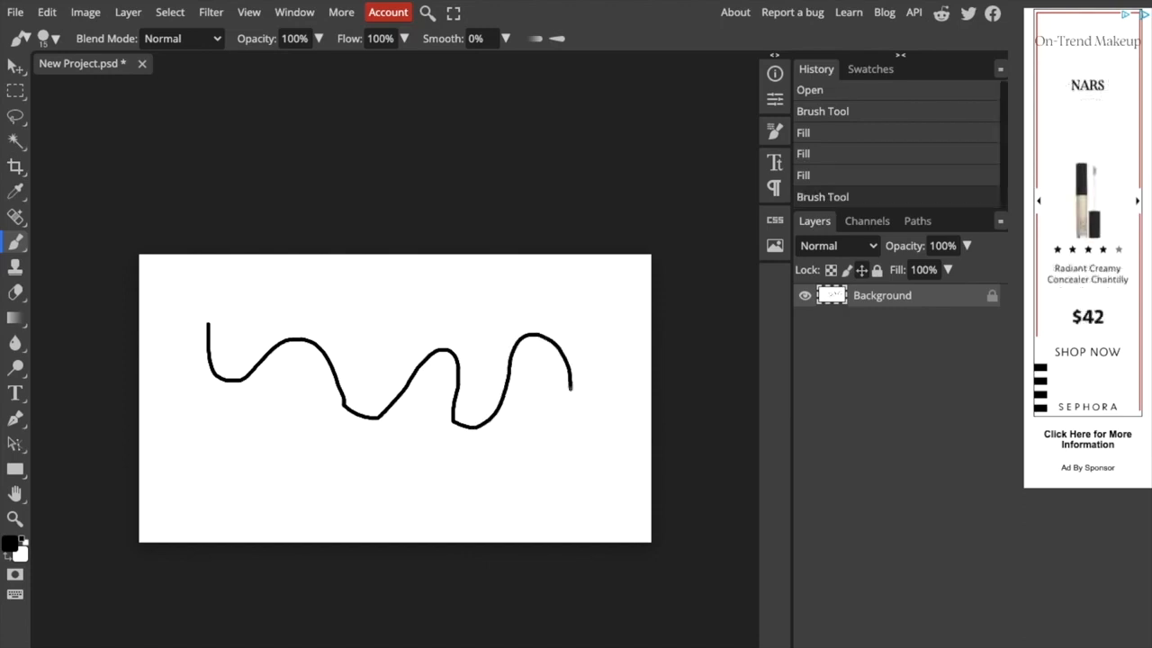